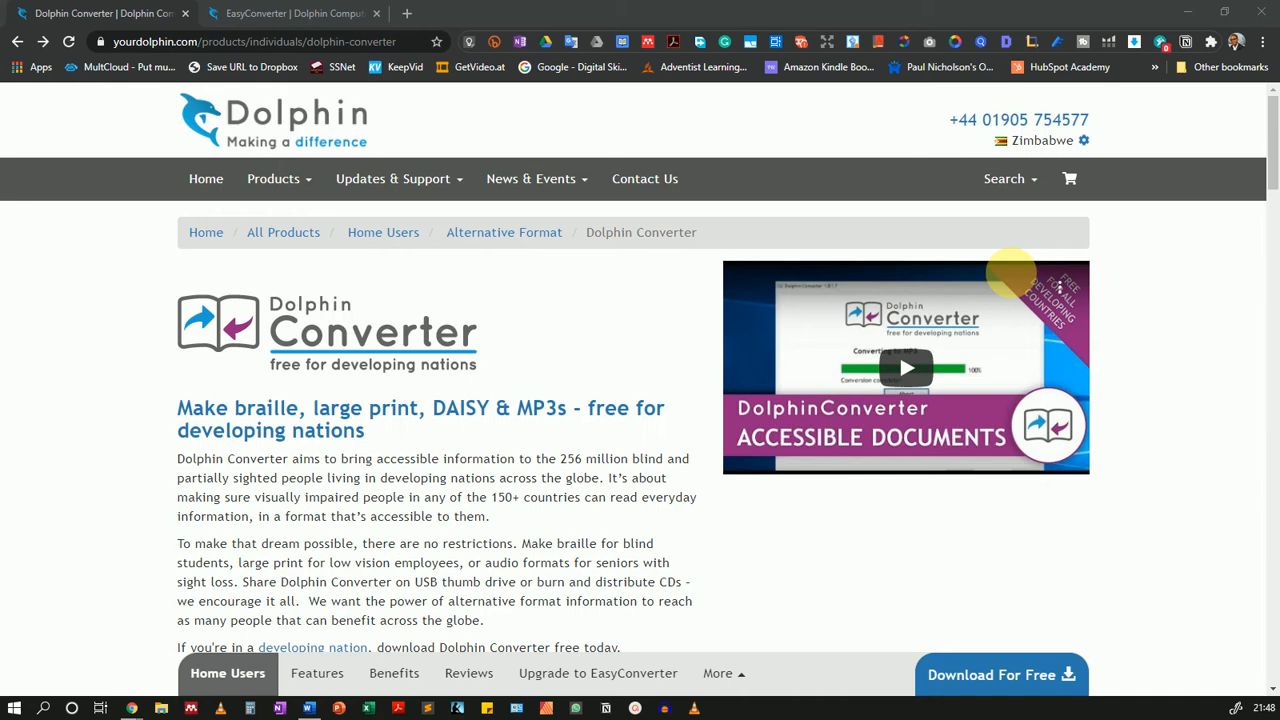
{"action": "mouse_move", "coordinate": [564, 336]}
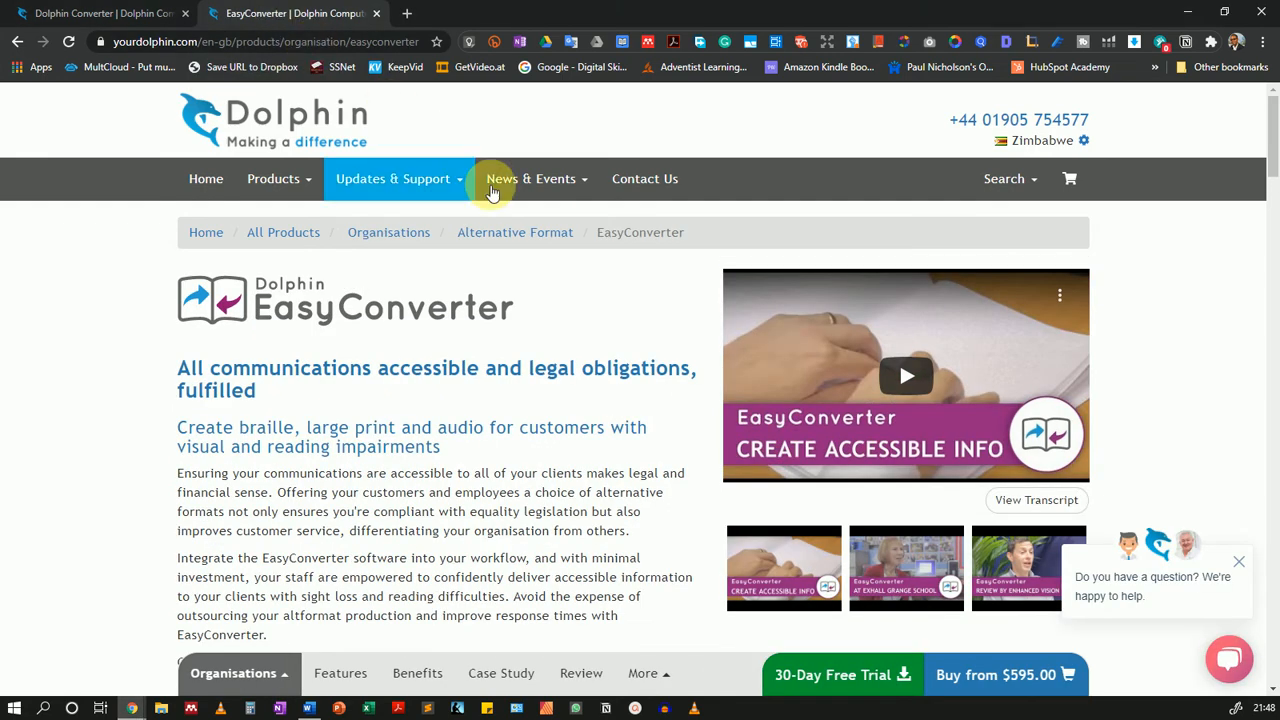
{"action": "mouse_move", "coordinate": [462, 270]}
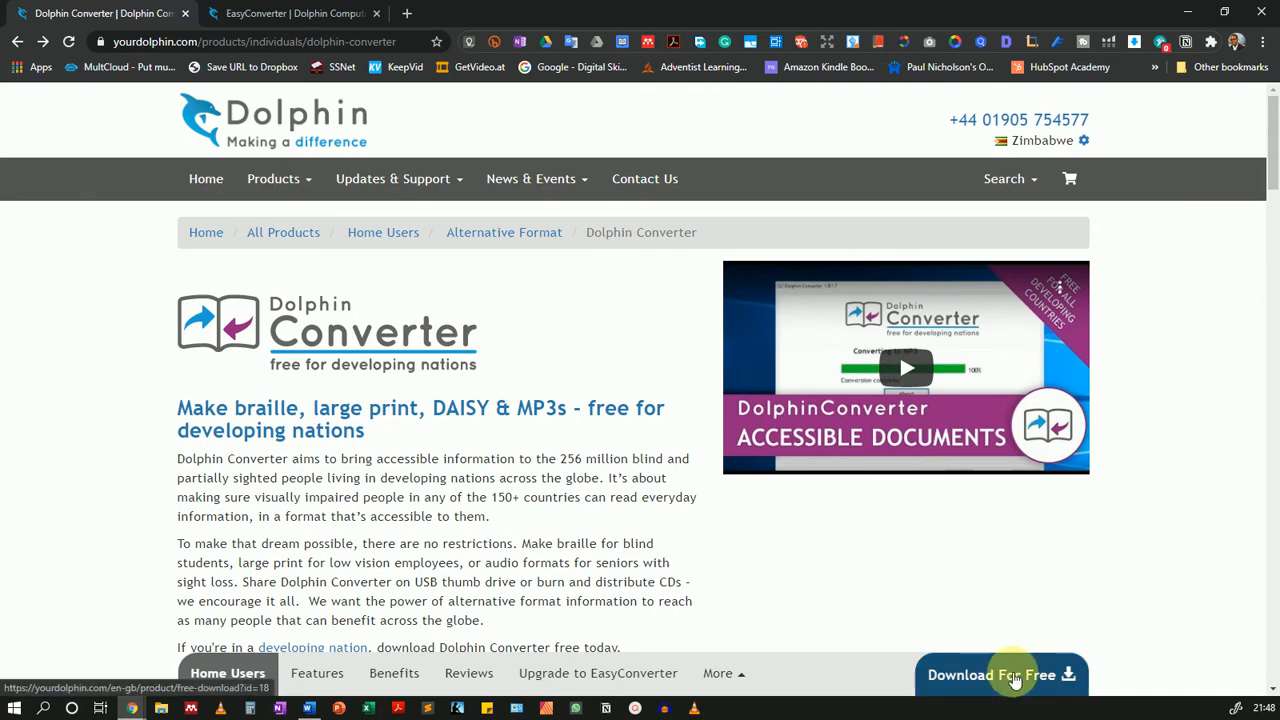
Start the free download of Dolphin Converter from the product page.
{"action": "left_click", "coordinate": [1000, 674]}
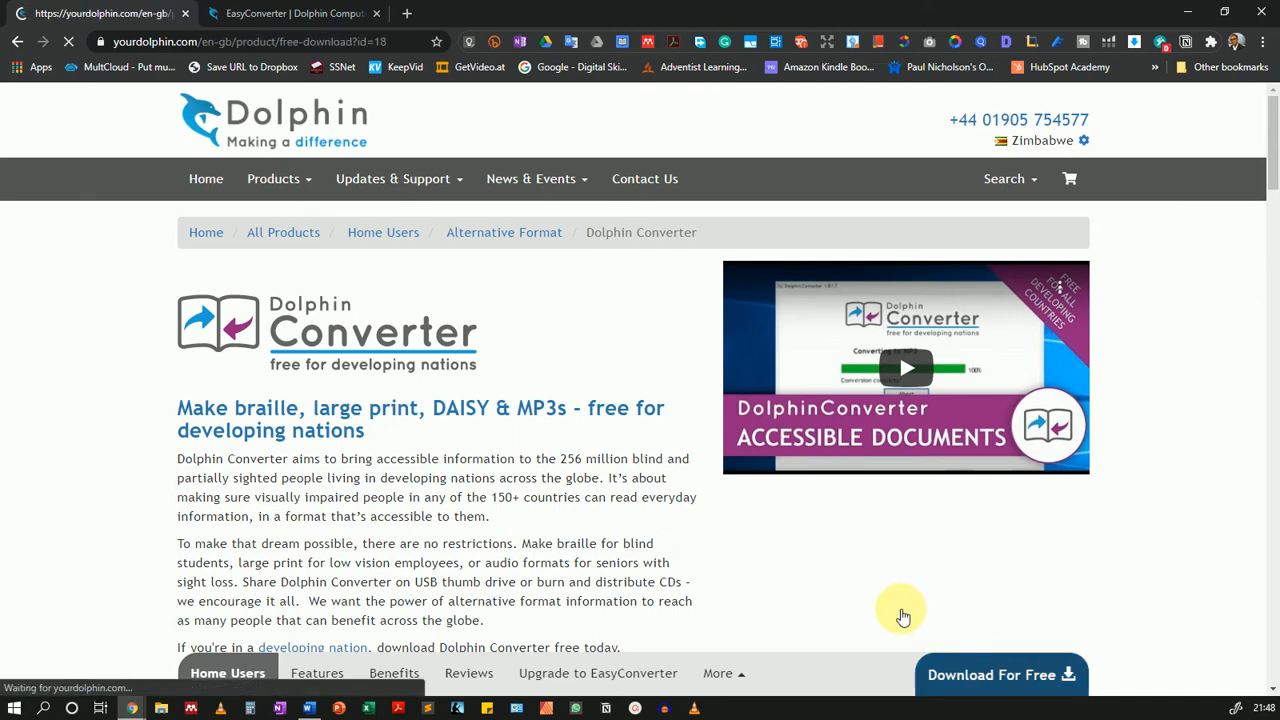
{"action": "left_click", "coordinate": [1000, 674]}
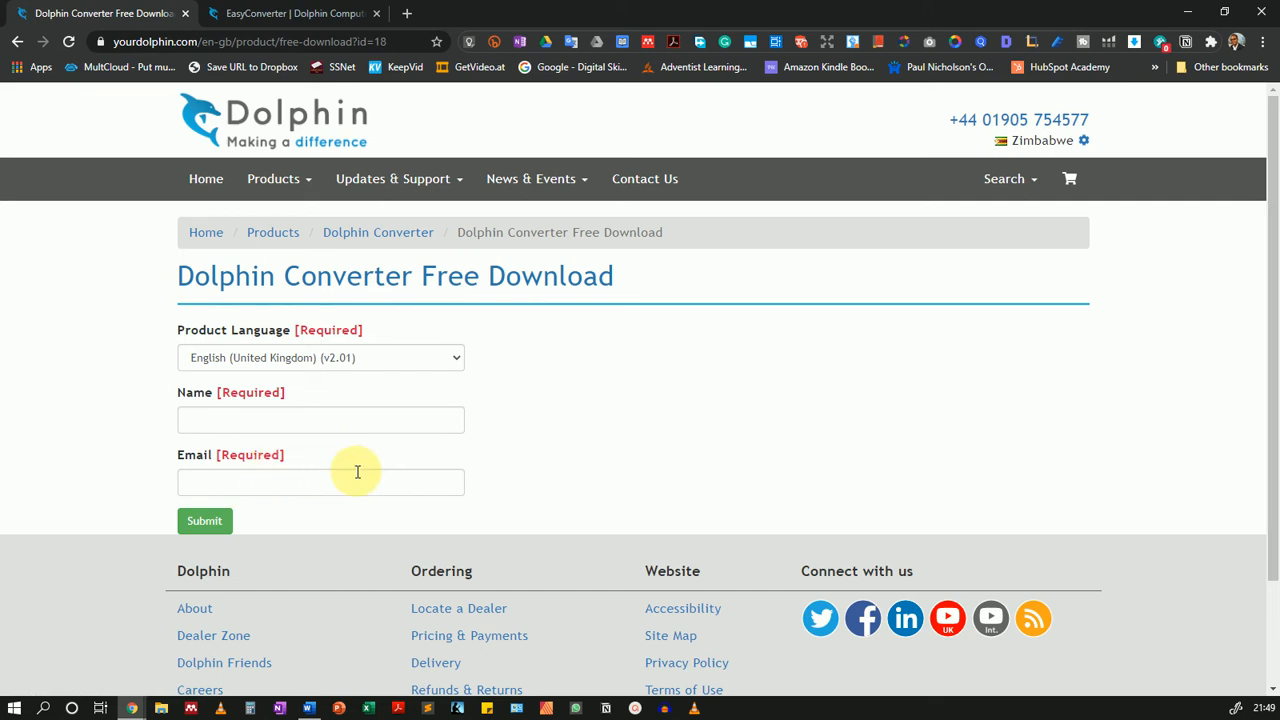
{"action": "mouse_move", "coordinate": [480, 458]}
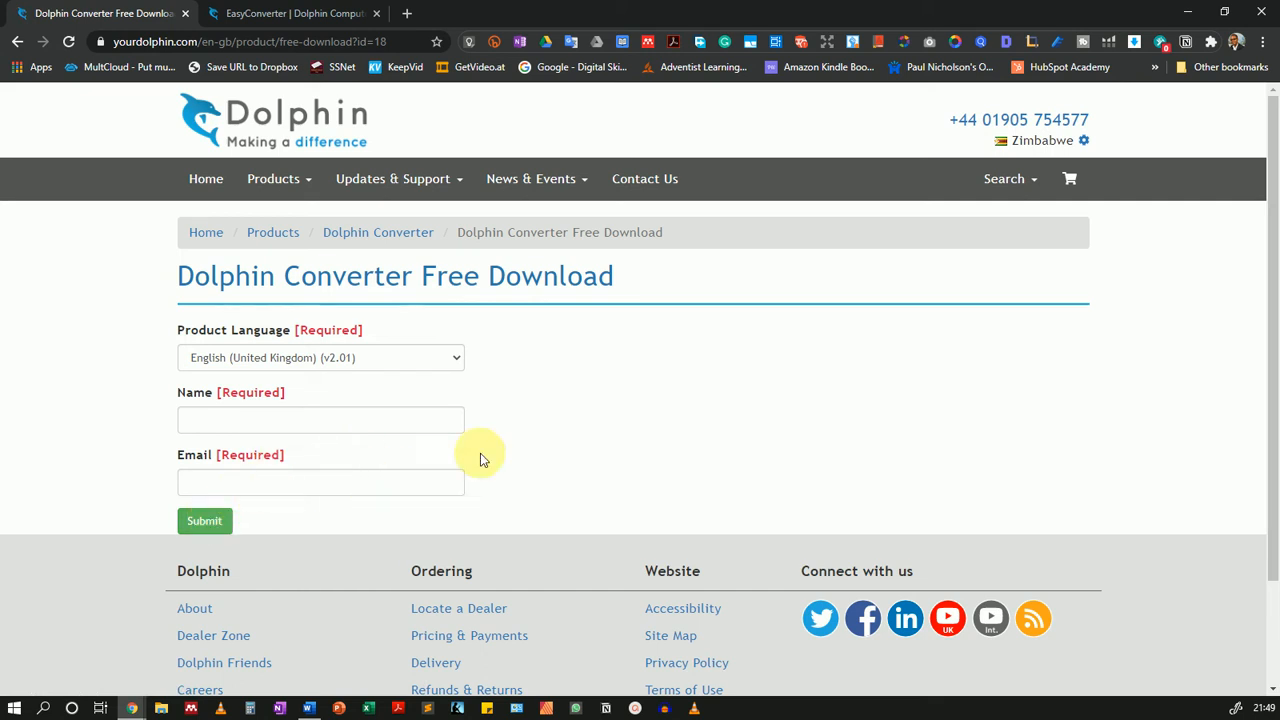
{"action": "mouse_move", "coordinate": [516, 440]}
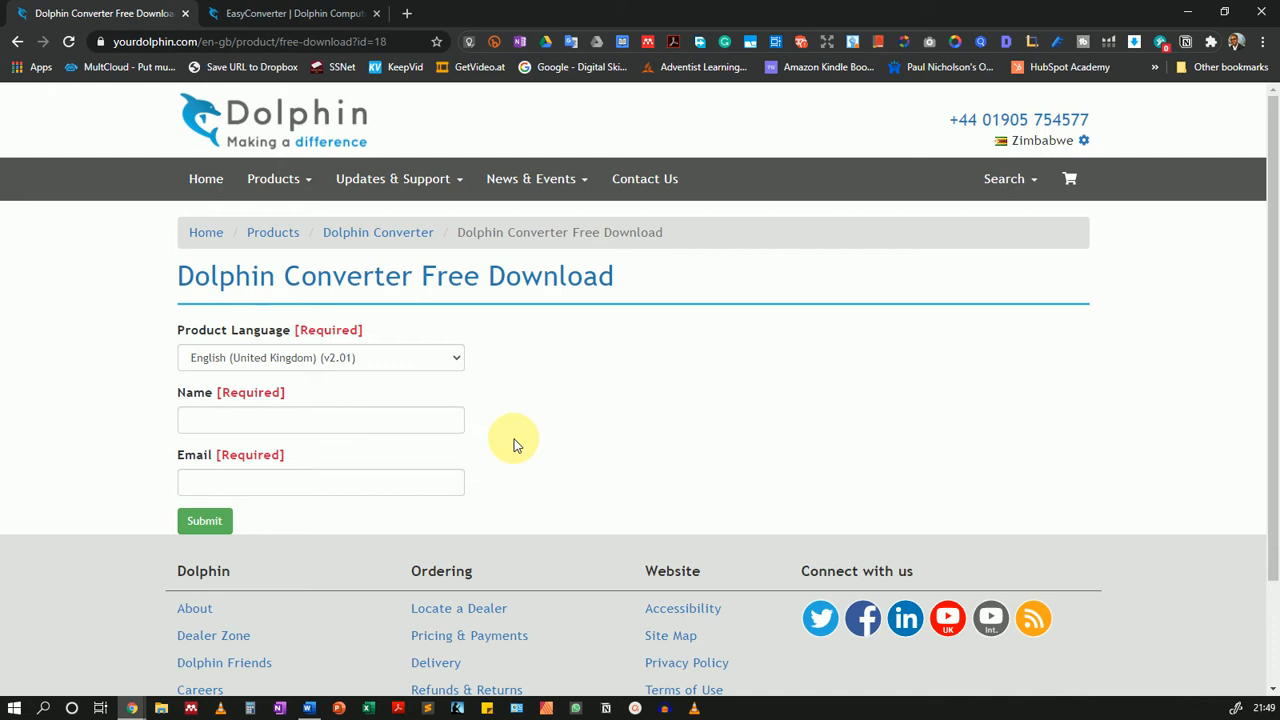
{"action": "mouse_move", "coordinate": [390, 552]}
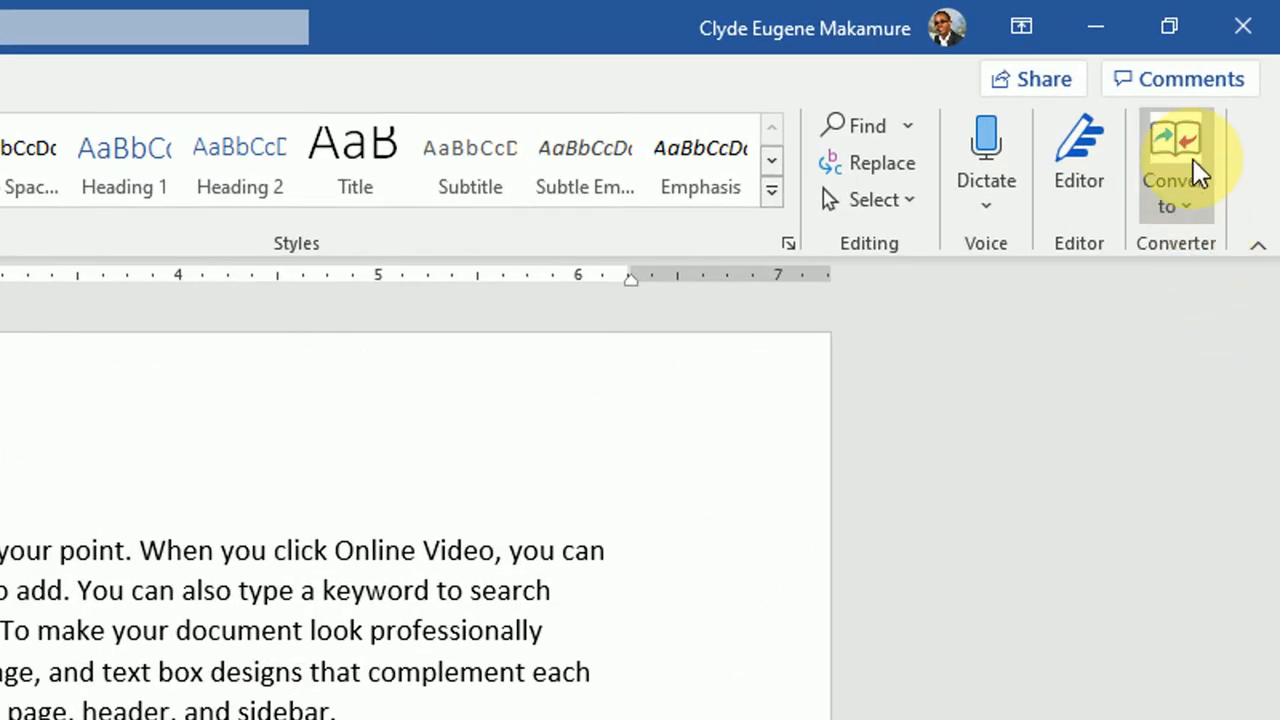
{"action": "mouse_move", "coordinate": [1176, 160]}
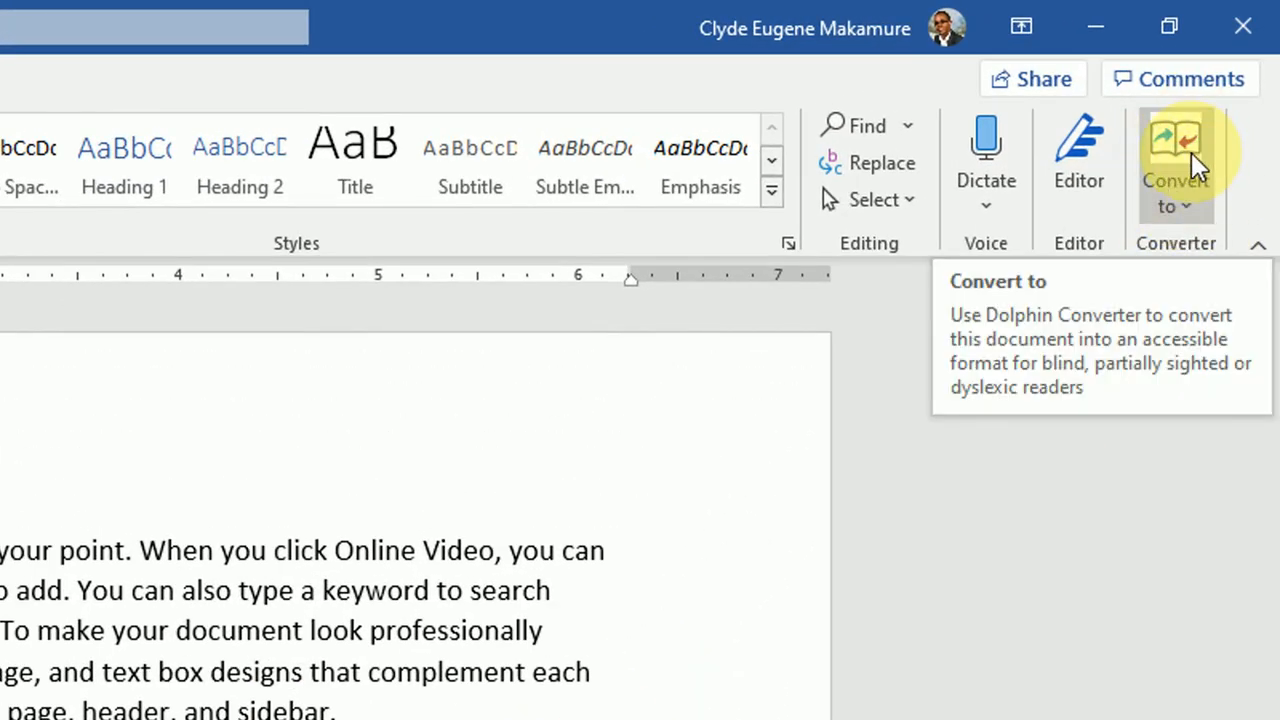
{"action": "mouse_move", "coordinate": [1156, 304]}
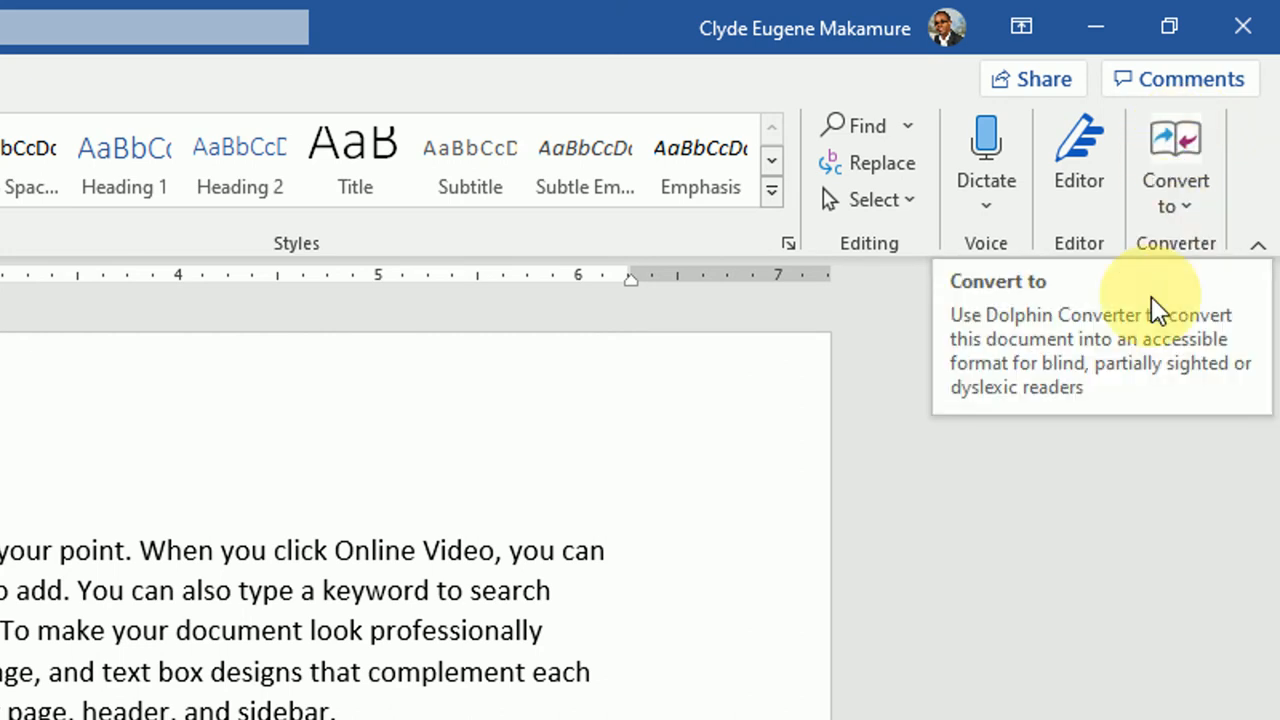
{"action": "mouse_move", "coordinate": [624, 580]}
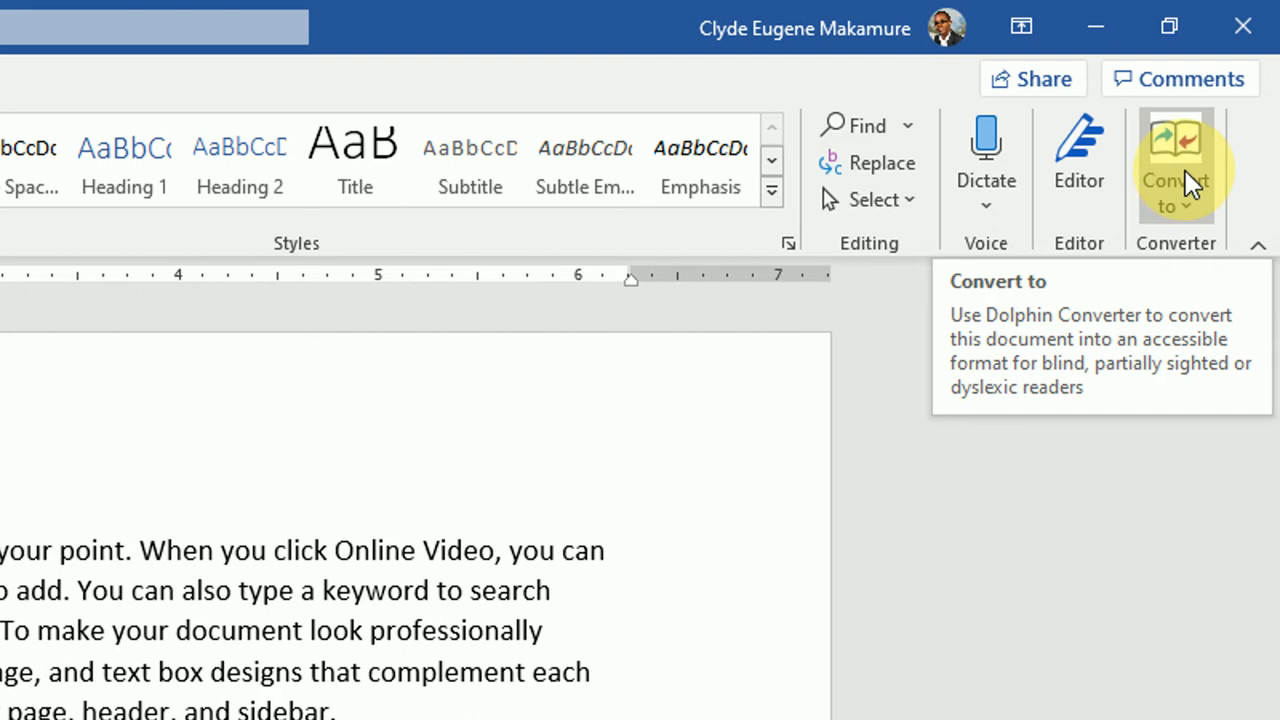
Show the Dolphin Converter format list: DAISY, MP3, Braille, Large print.
{"action": "left_click", "coordinate": [1176, 164]}
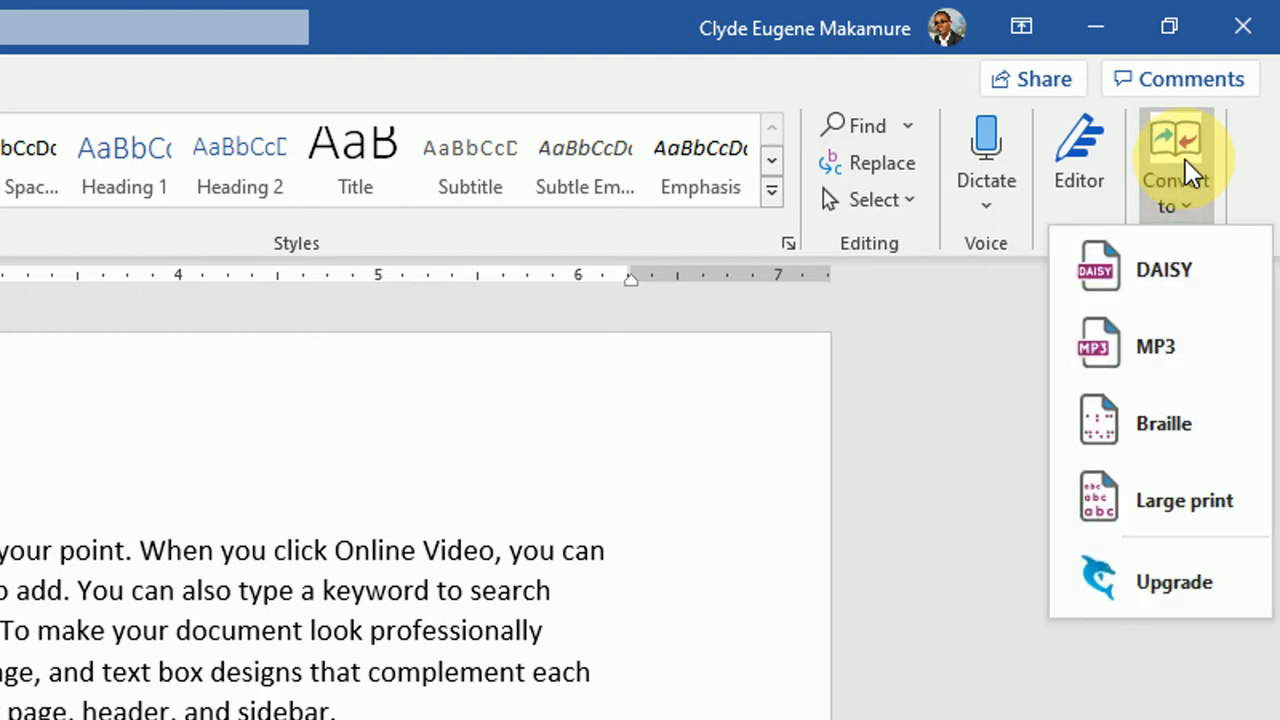
{"action": "mouse_move", "coordinate": [1170, 268]}
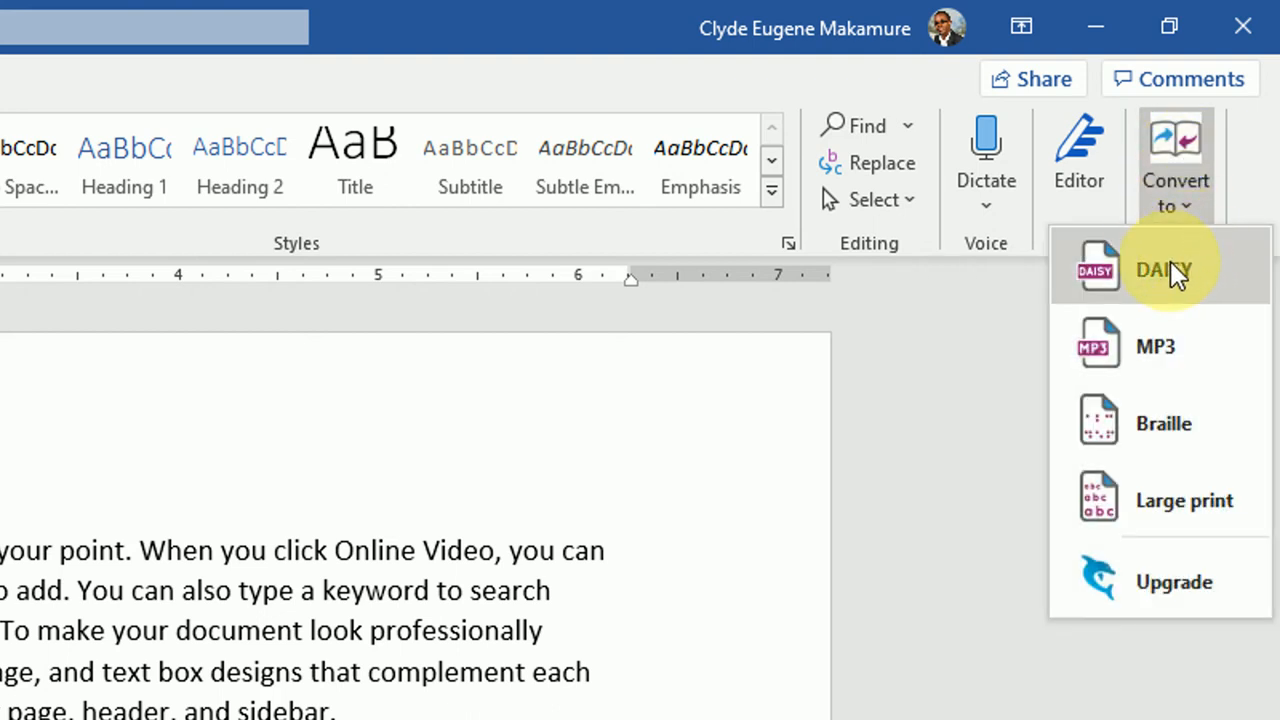
{"action": "mouse_move", "coordinate": [1200, 270]}
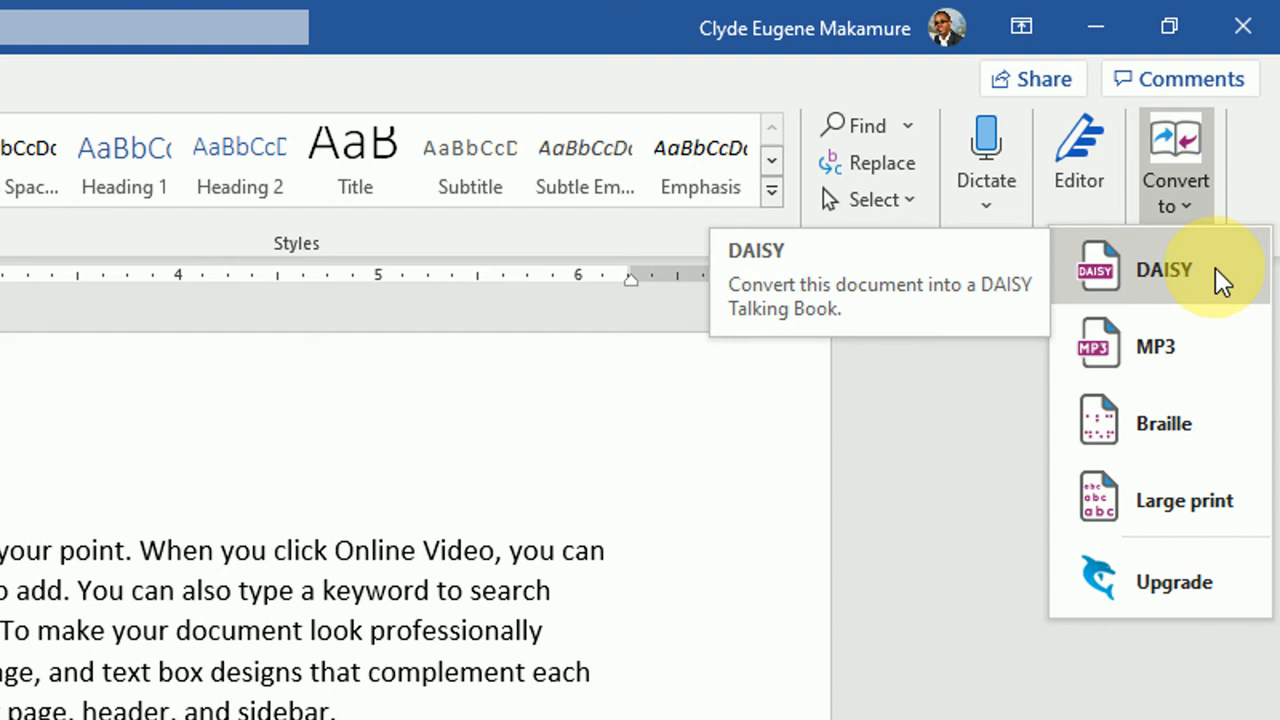
{"action": "mouse_move", "coordinate": [1176, 344]}
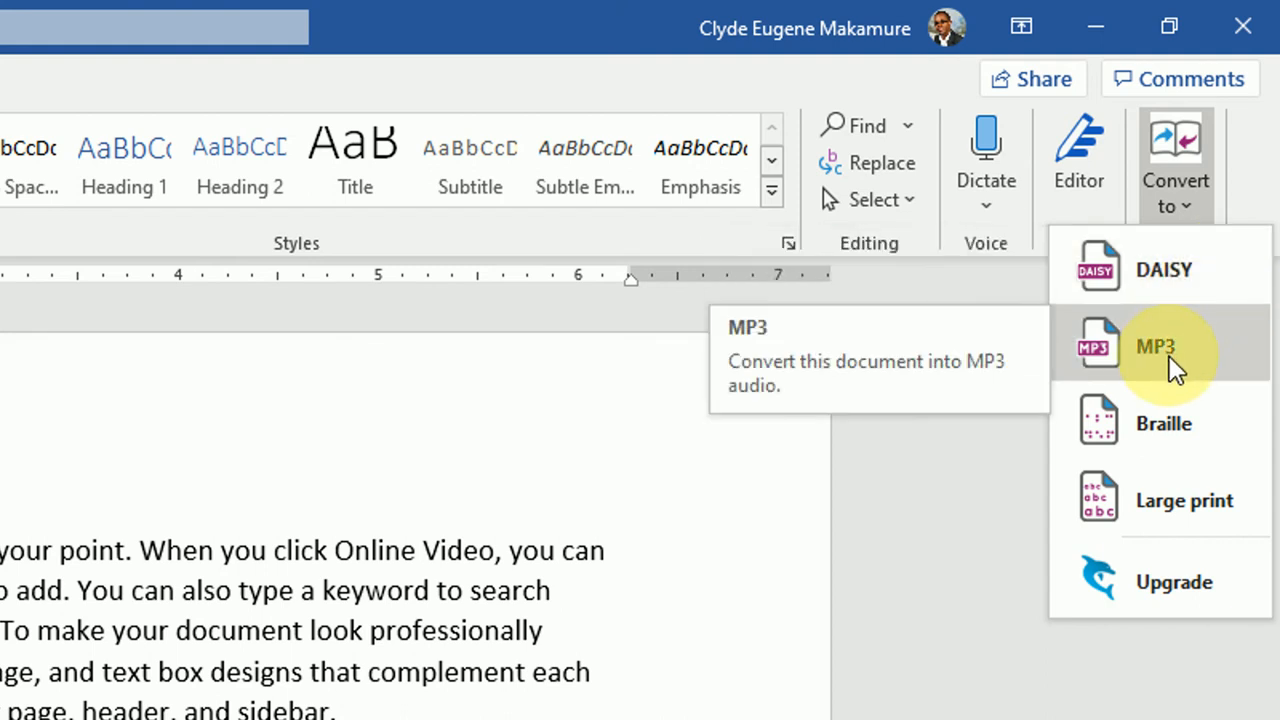
{"action": "mouse_move", "coordinate": [1164, 424]}
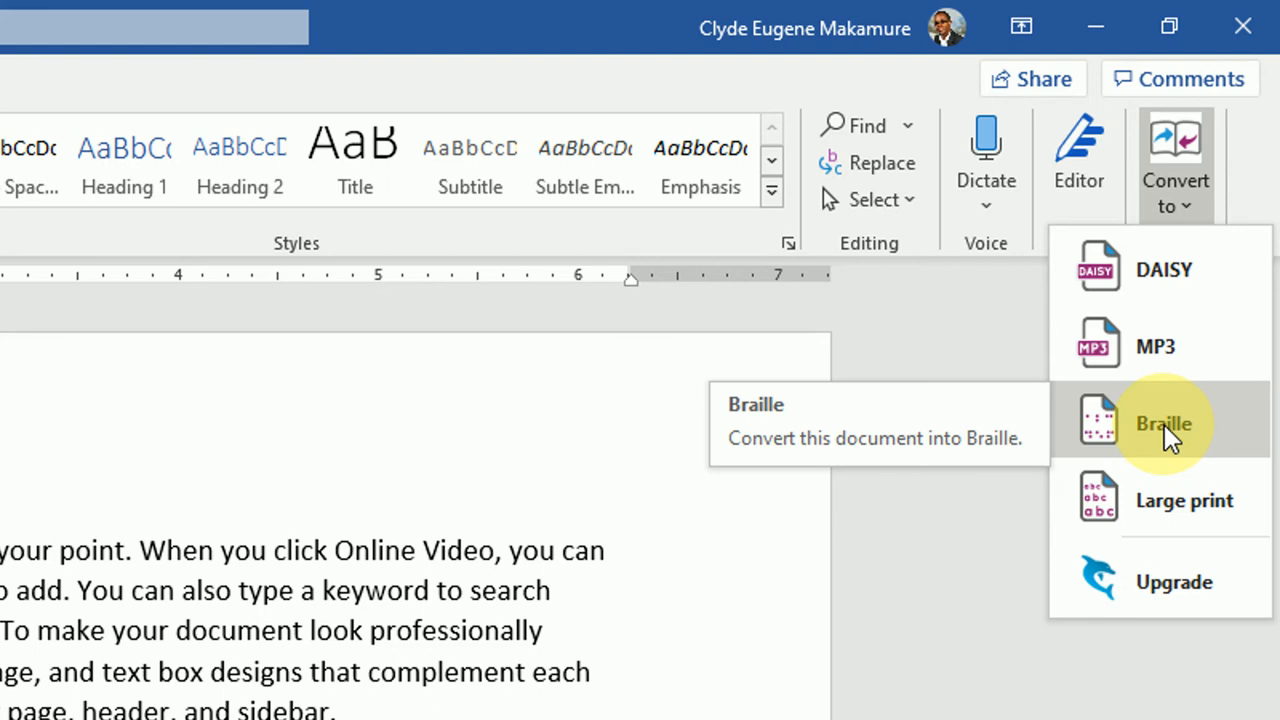
{"action": "mouse_move", "coordinate": [1200, 500]}
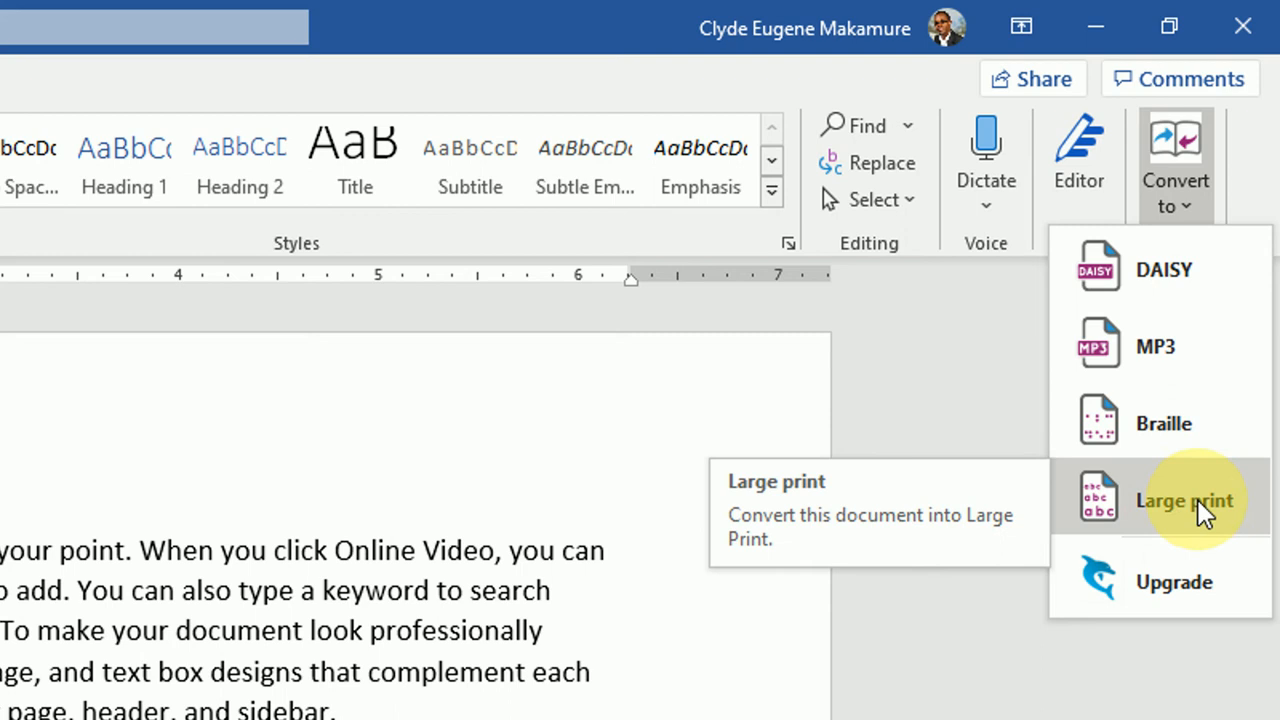
{"action": "mouse_move", "coordinate": [1184, 512]}
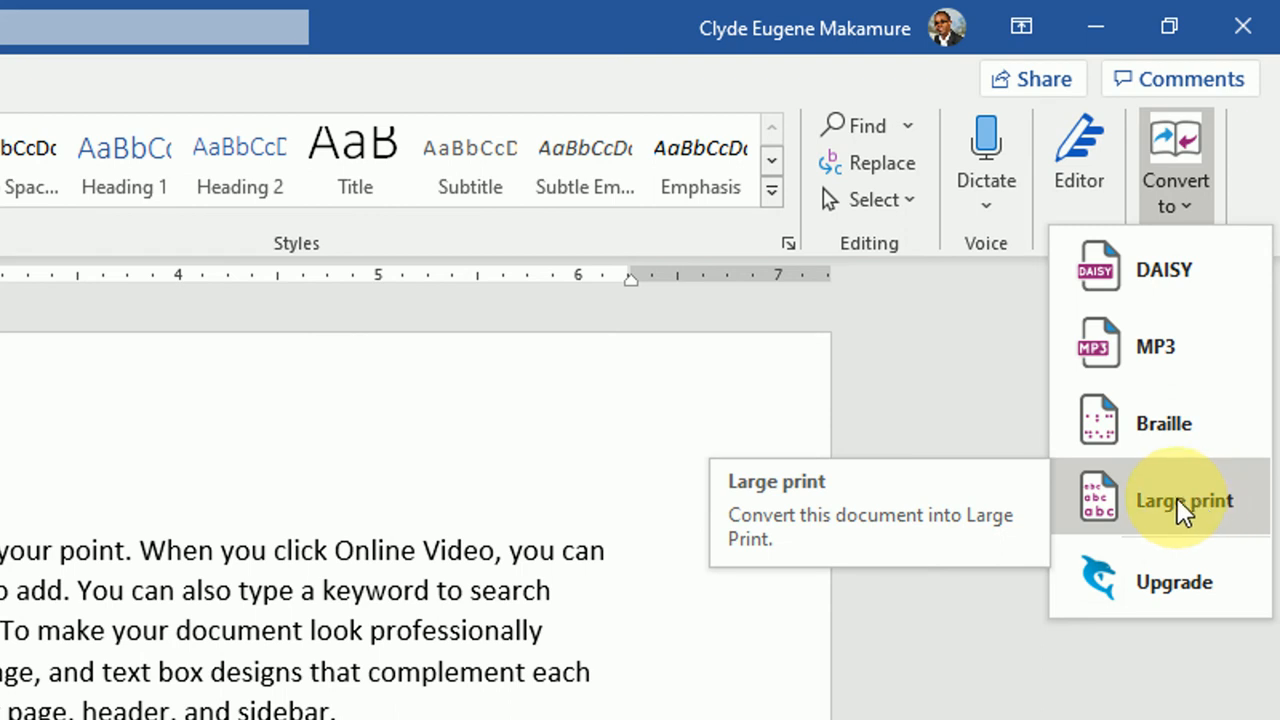
{"action": "mouse_move", "coordinate": [1188, 596]}
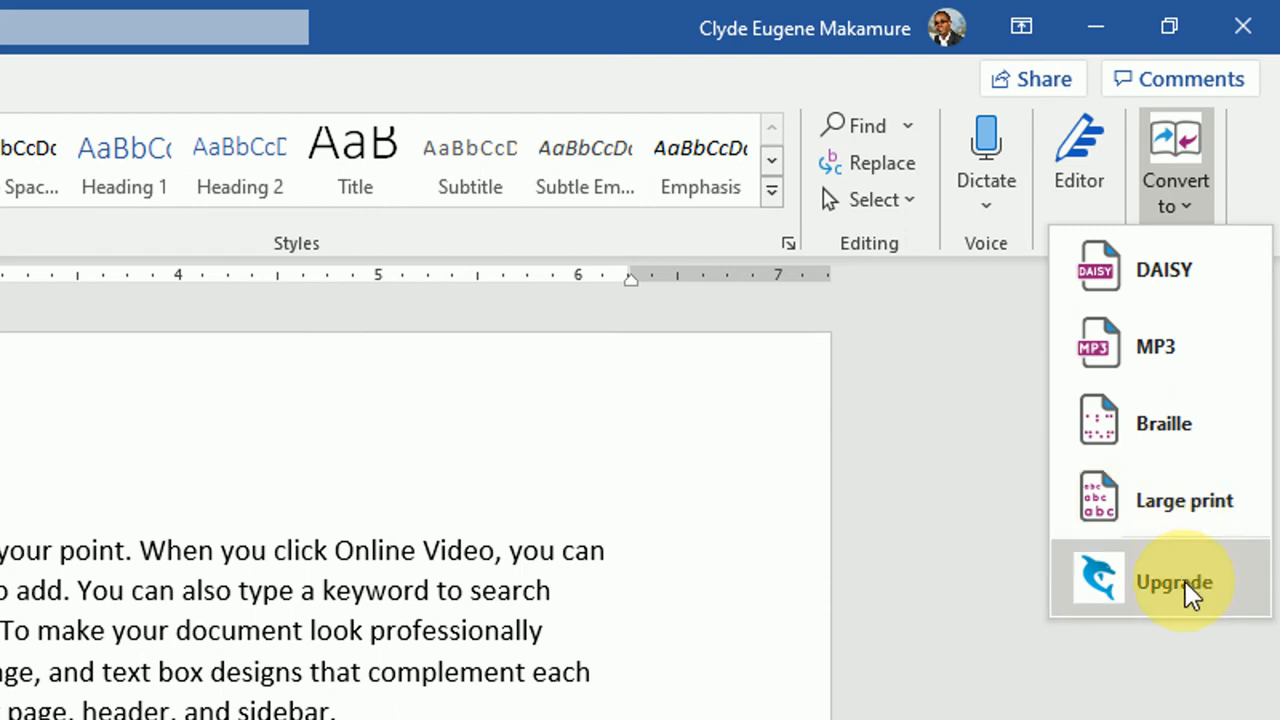
{"action": "mouse_move", "coordinate": [1190, 582]}
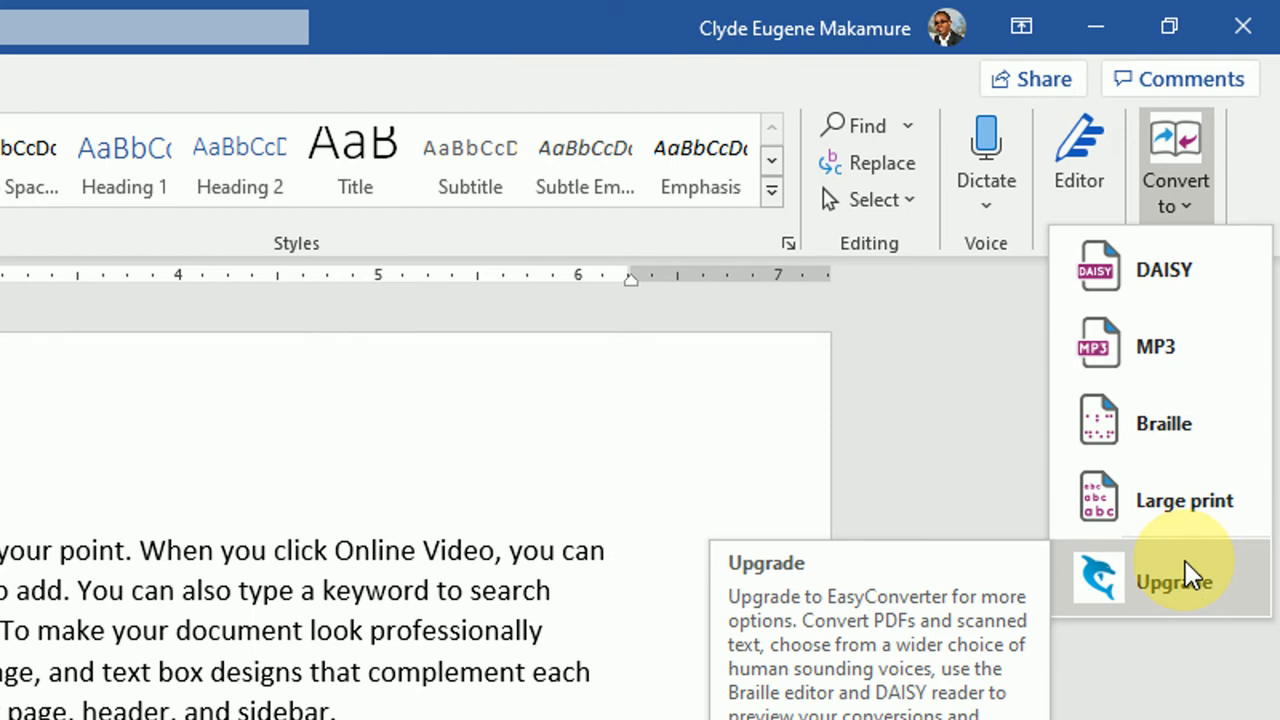
{"action": "mouse_move", "coordinate": [1190, 344]}
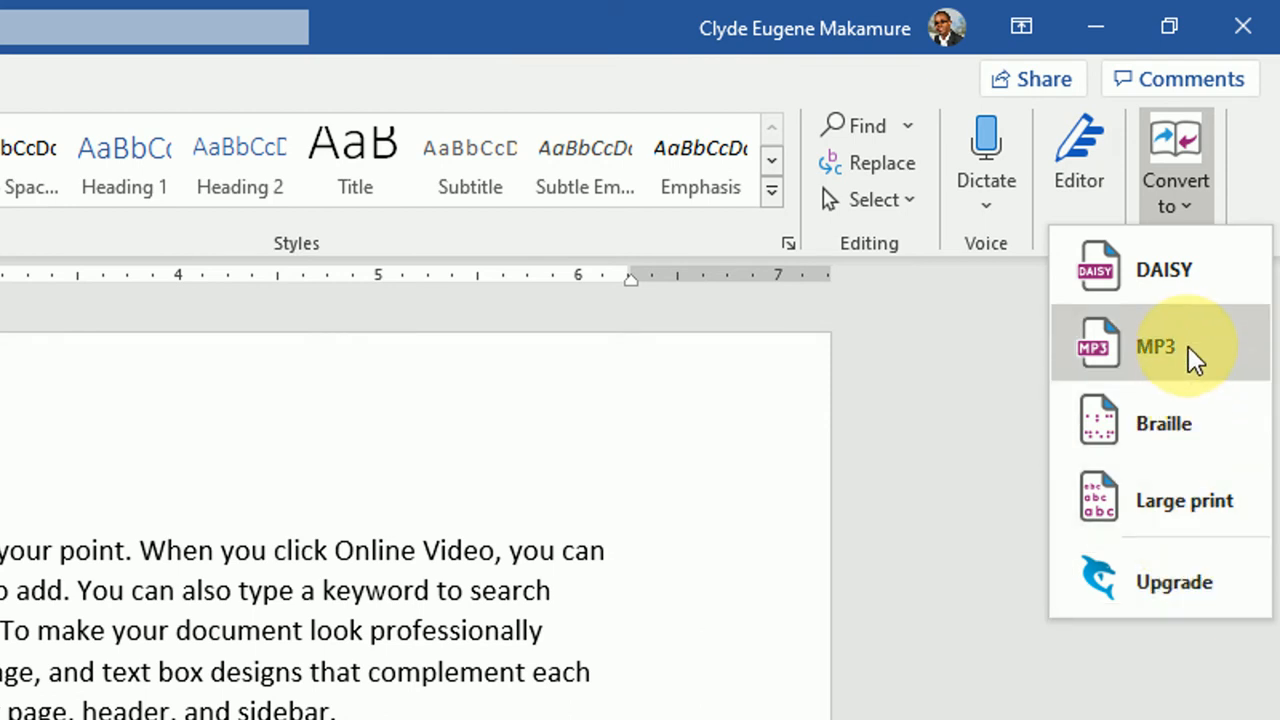
Choose MP3 output with the Microsoft David Desktop English voice and the Dolphin Demo folder.
{"action": "left_click", "coordinate": [1156, 346]}
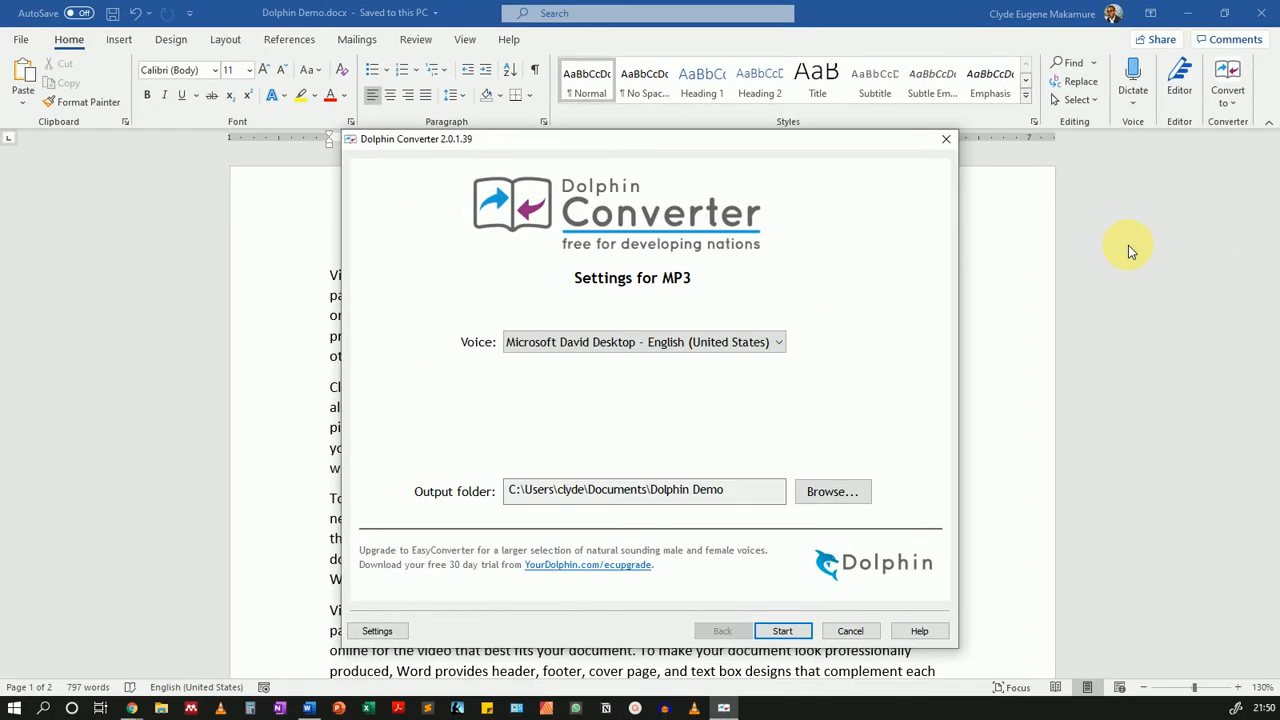
{"action": "mouse_move", "coordinate": [1002, 296]}
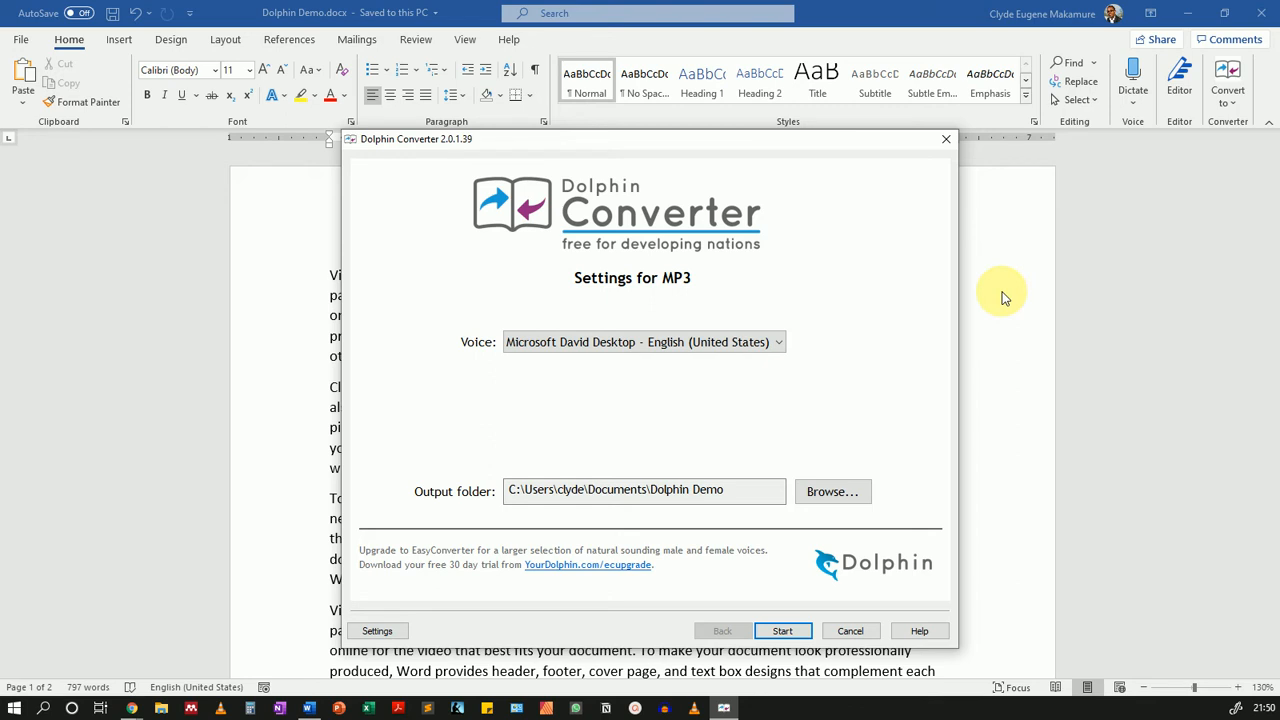
{"action": "mouse_move", "coordinate": [852, 296]}
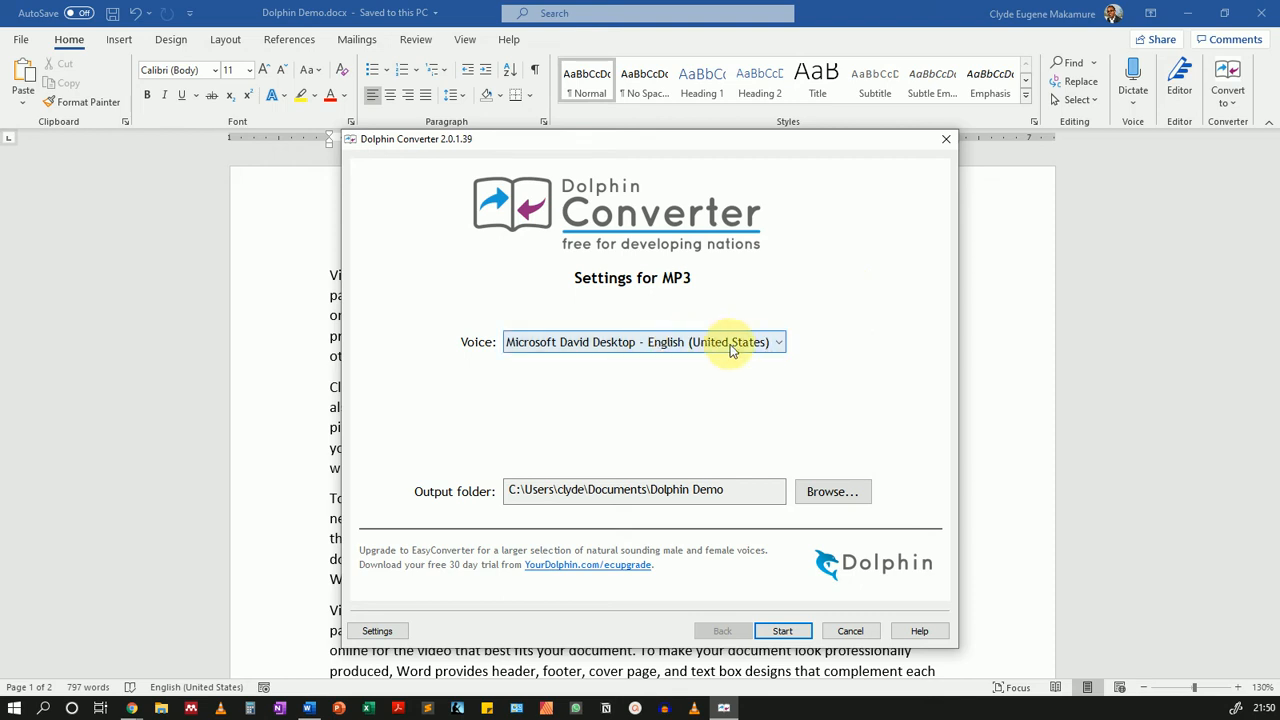
{"action": "left_click", "coordinate": [778, 342]}
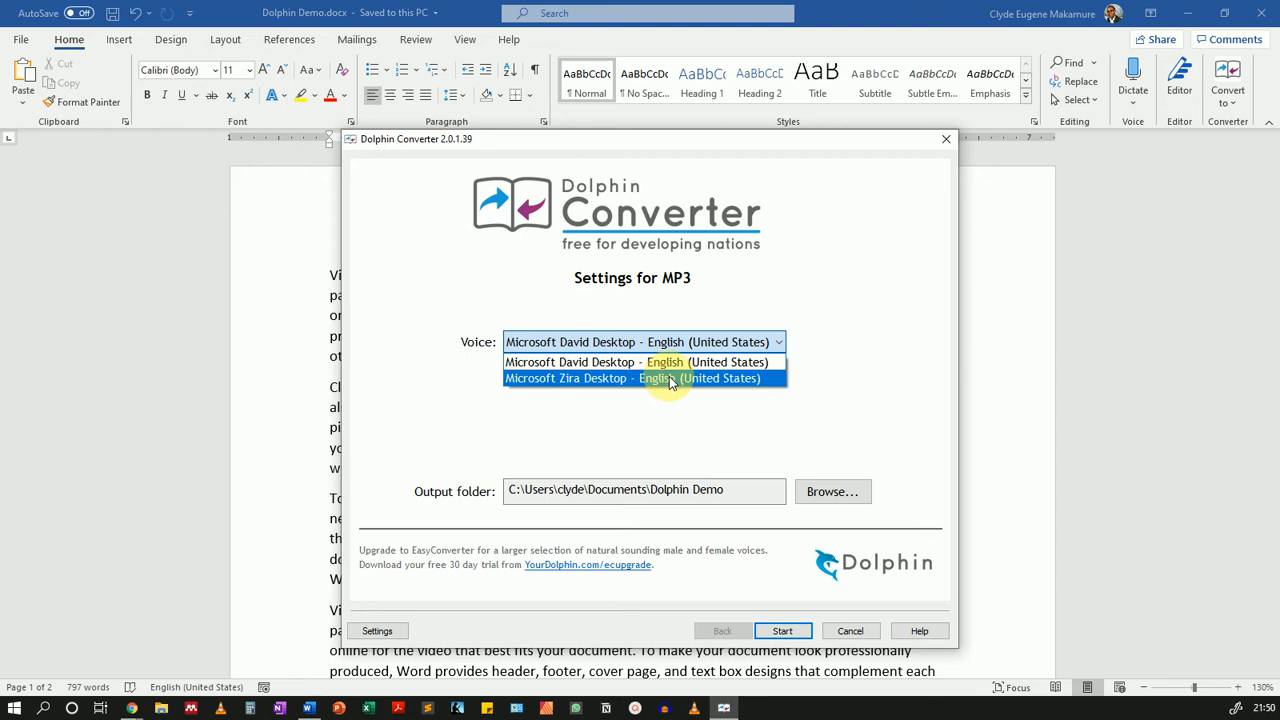
{"action": "left_click", "coordinate": [640, 362]}
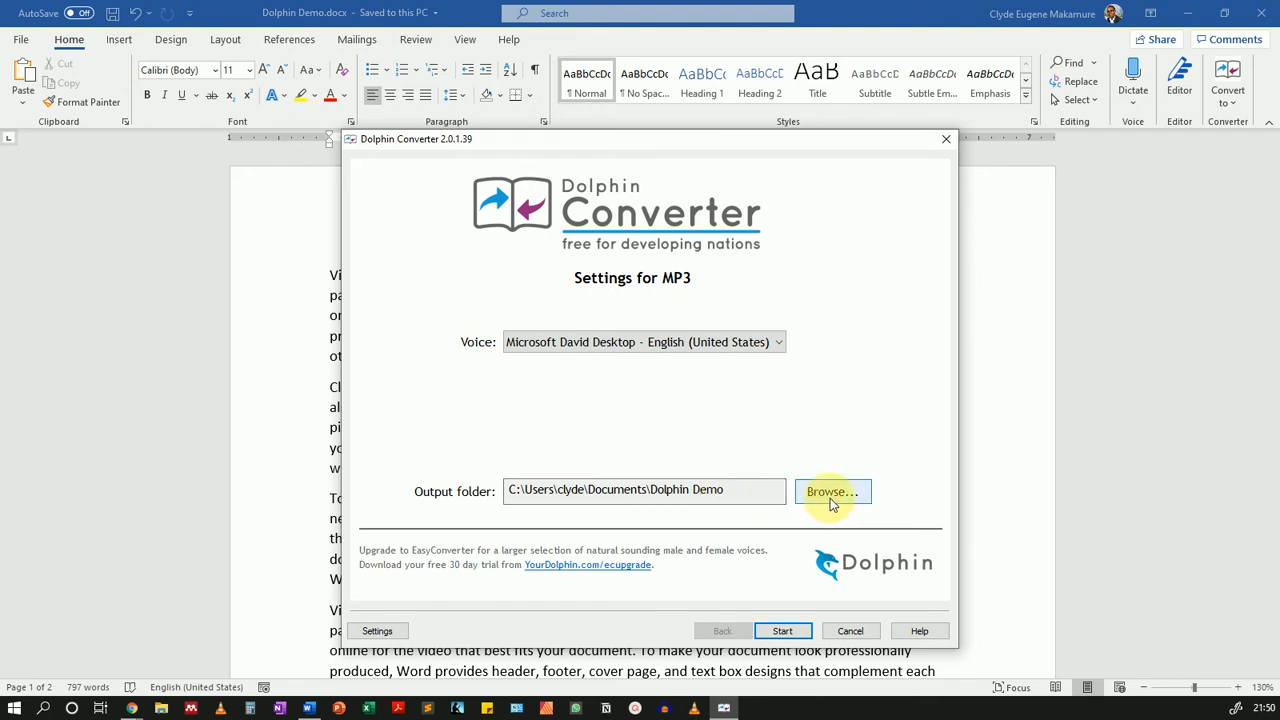
{"action": "mouse_move", "coordinate": [778, 598]}
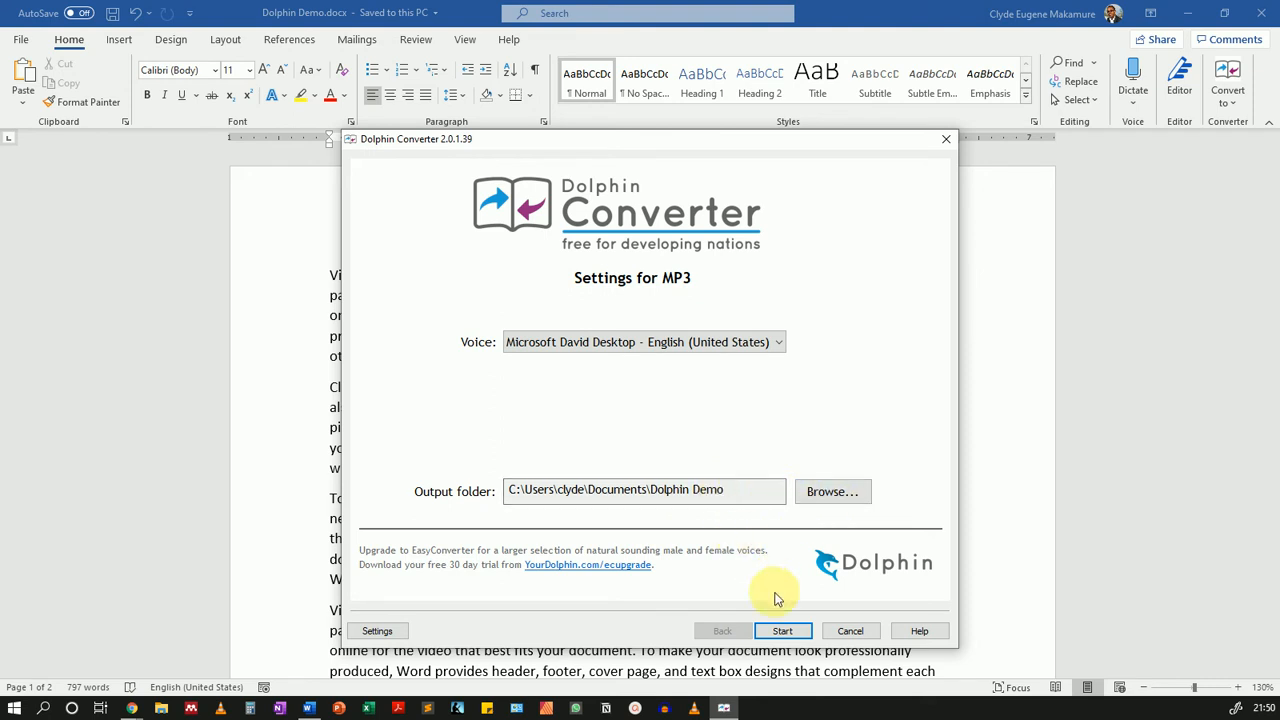
Convert the document to MP3 and wait for the conversion to complete.
{"action": "left_click", "coordinate": [784, 630]}
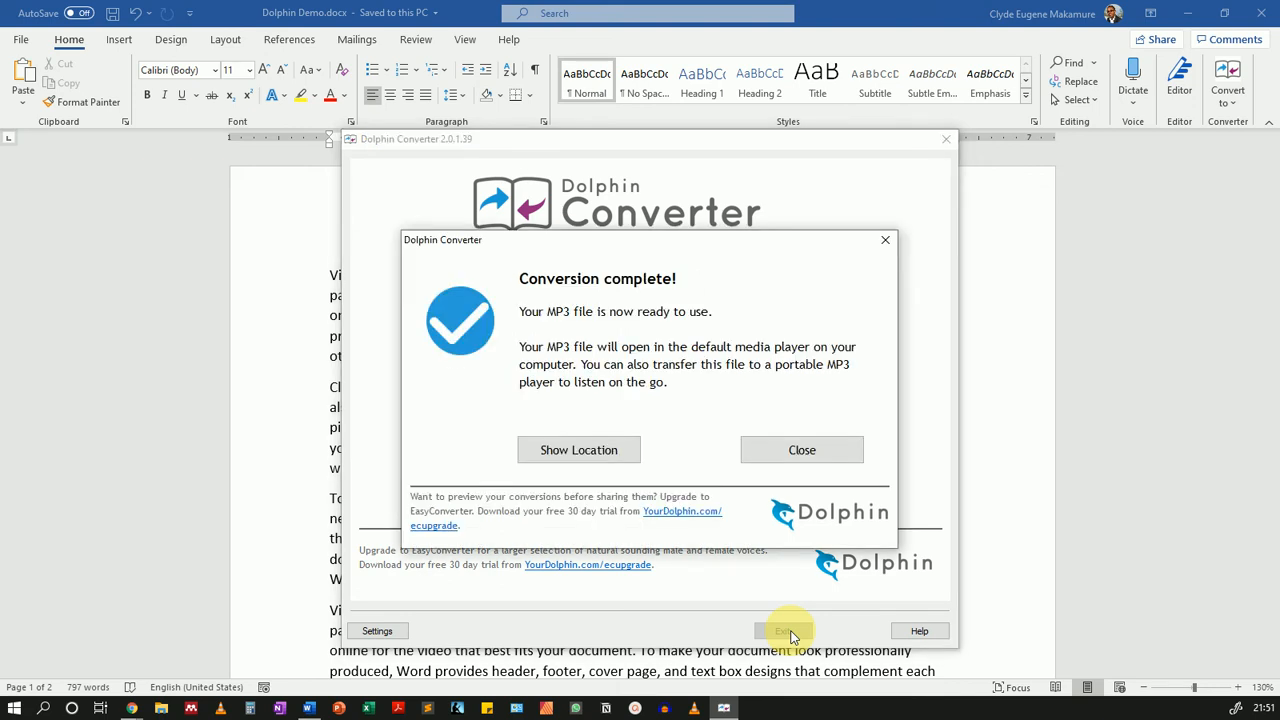
{"action": "mouse_move", "coordinate": [578, 448]}
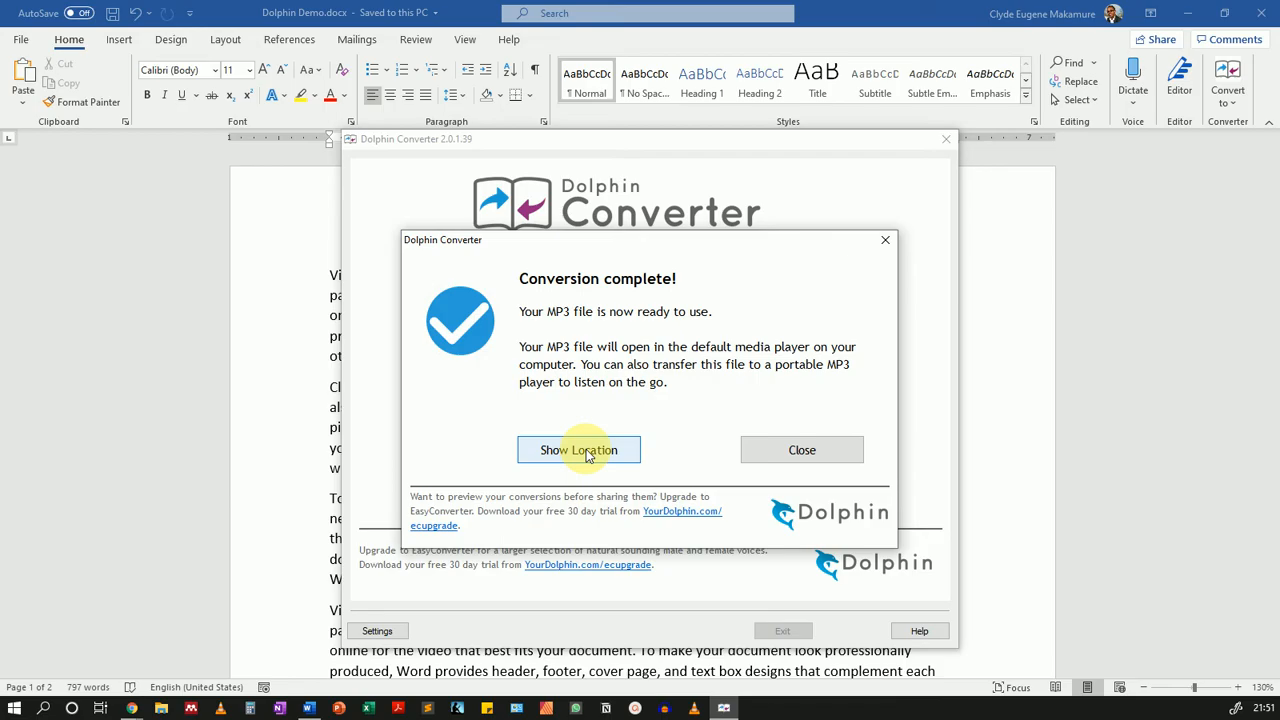
Show the Dolphin Demo (MP3)_0 output folder and select the converted MP3 file.
{"action": "left_click", "coordinate": [578, 448]}
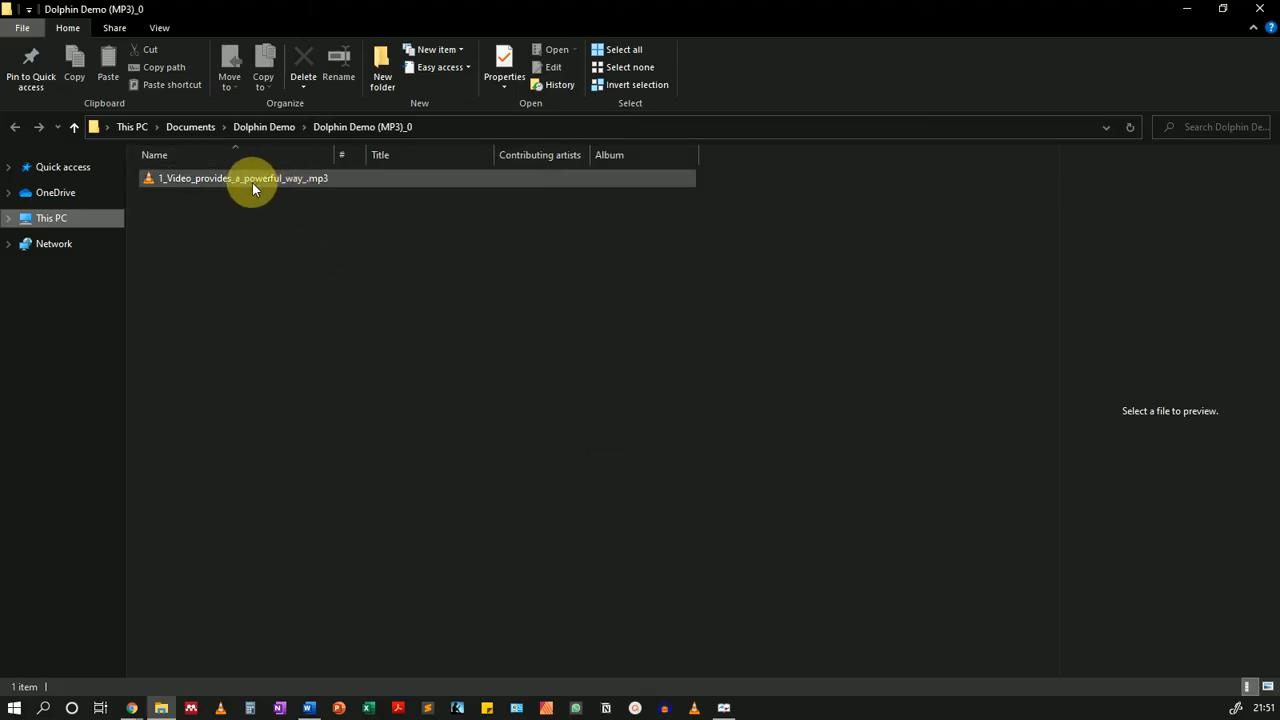
{"action": "mouse_move", "coordinate": [252, 184]}
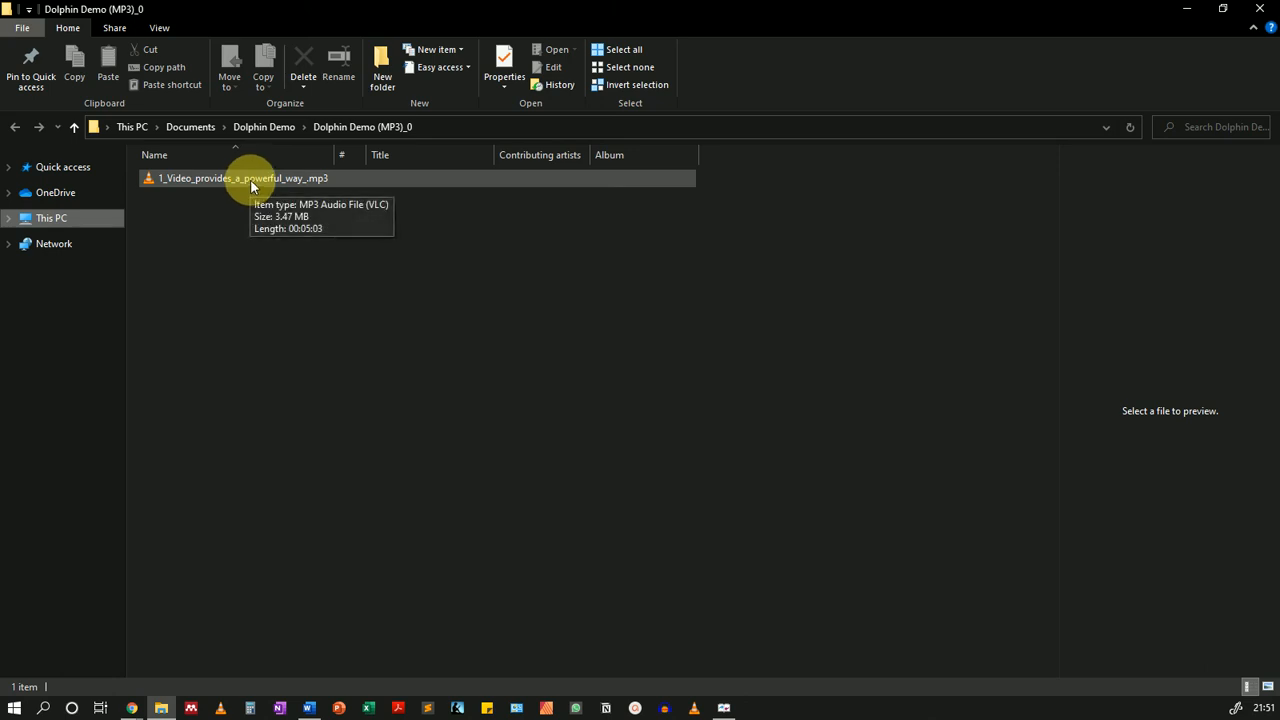
{"action": "left_click", "coordinate": [244, 178]}
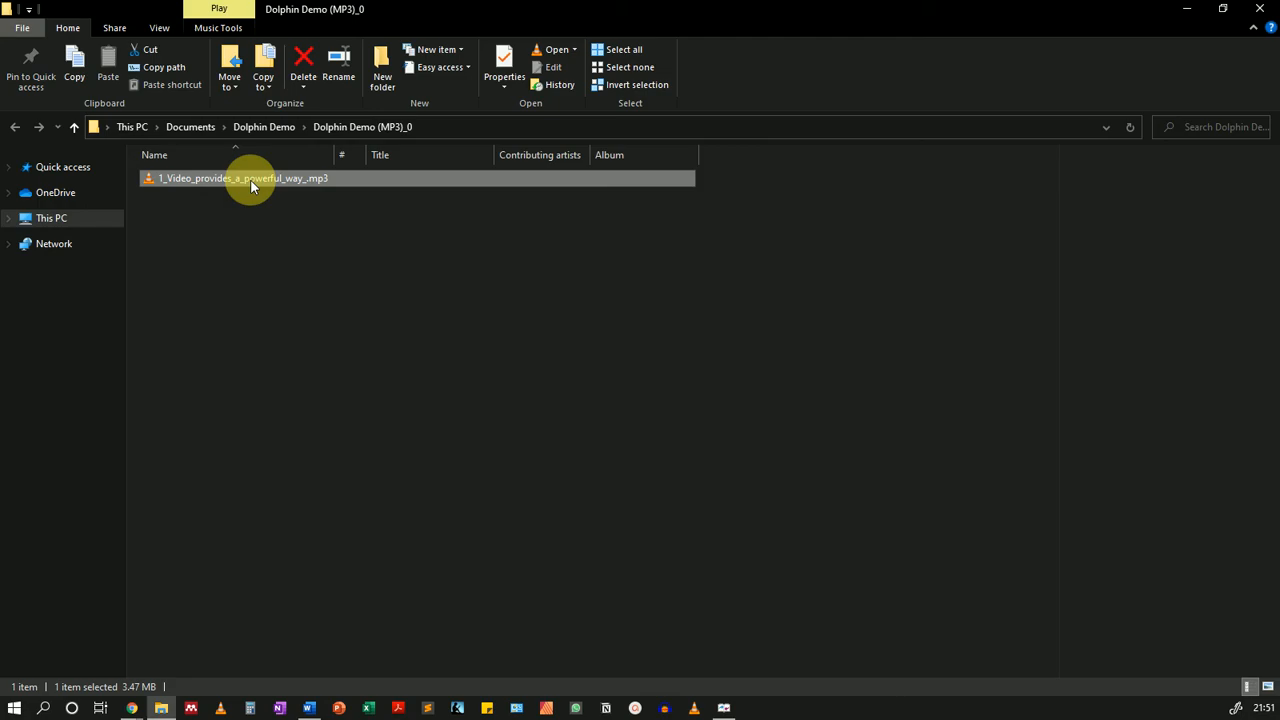
Play the converted MP3 recording in VLC media player.
{"action": "double_click", "coordinate": [244, 178]}
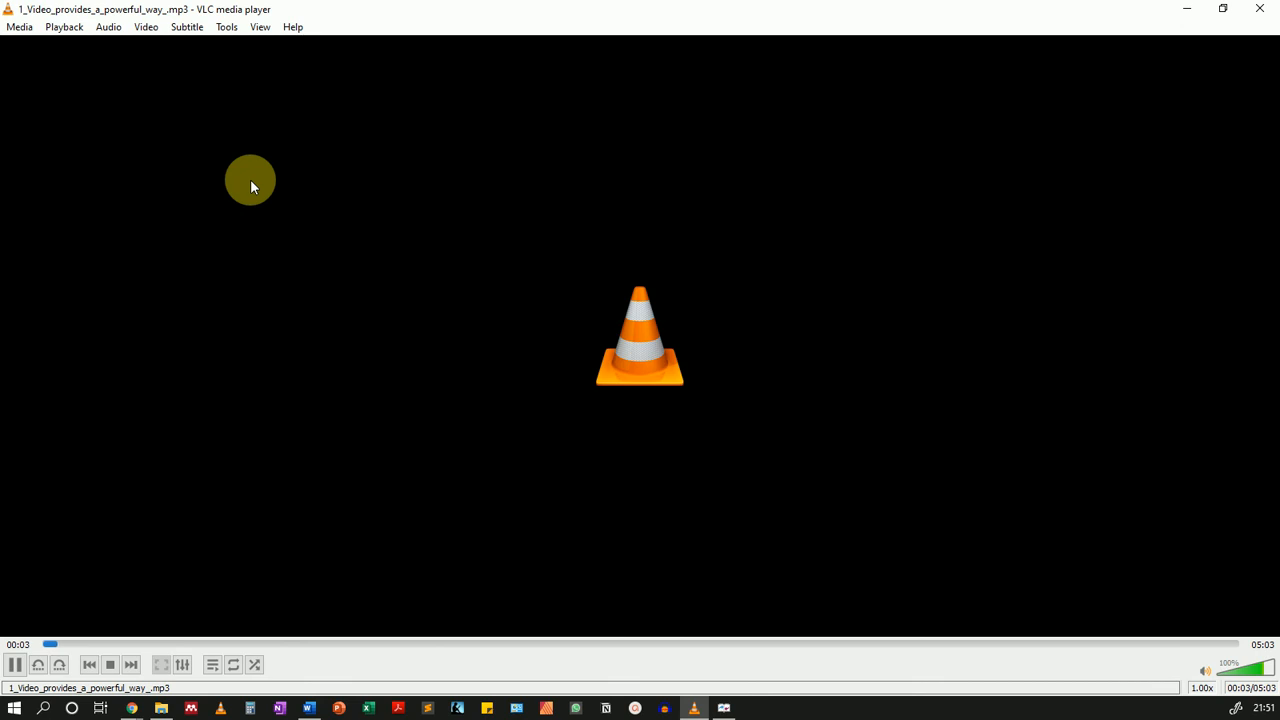
{"action": "mouse_move", "coordinate": [544, 184]}
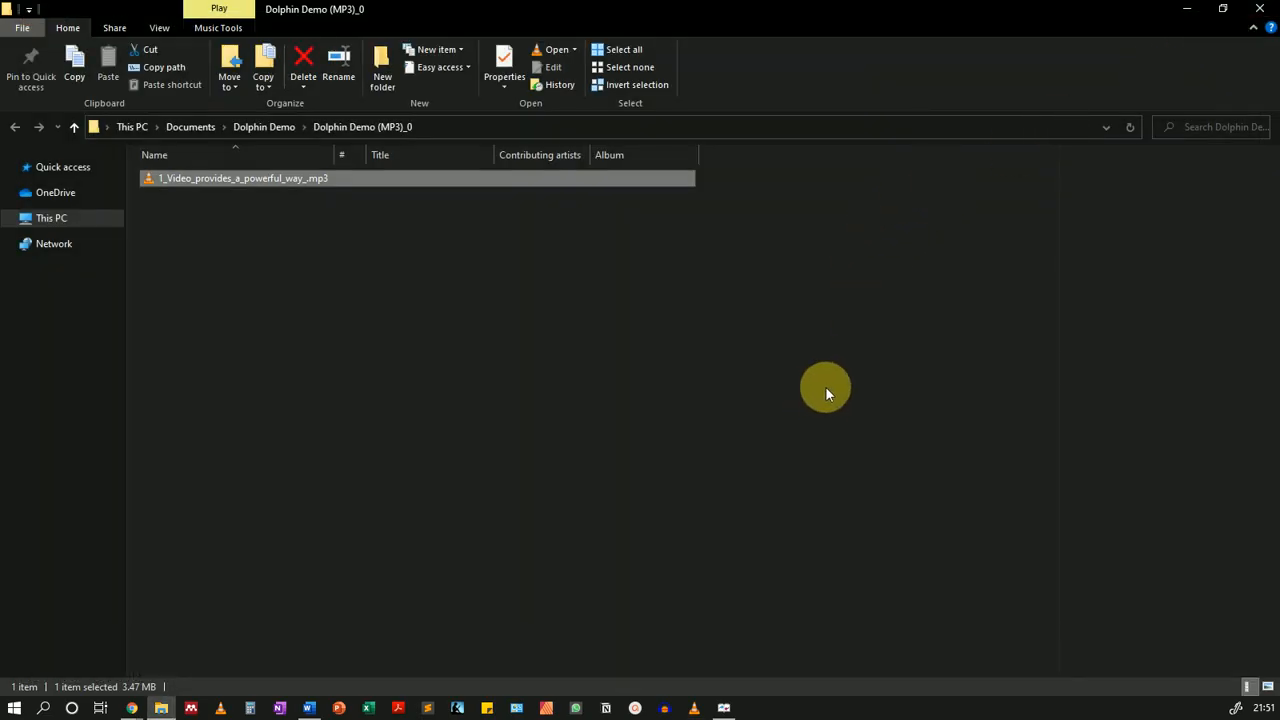
{"action": "mouse_move", "coordinate": [822, 412]}
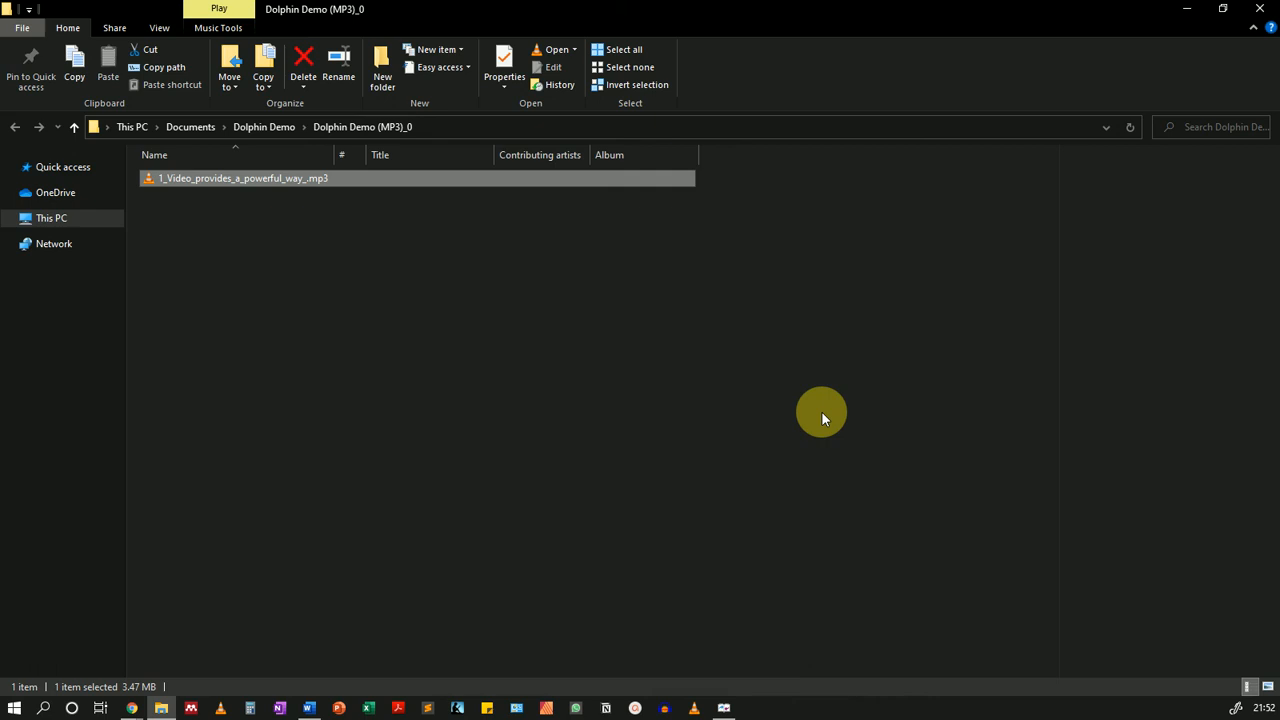